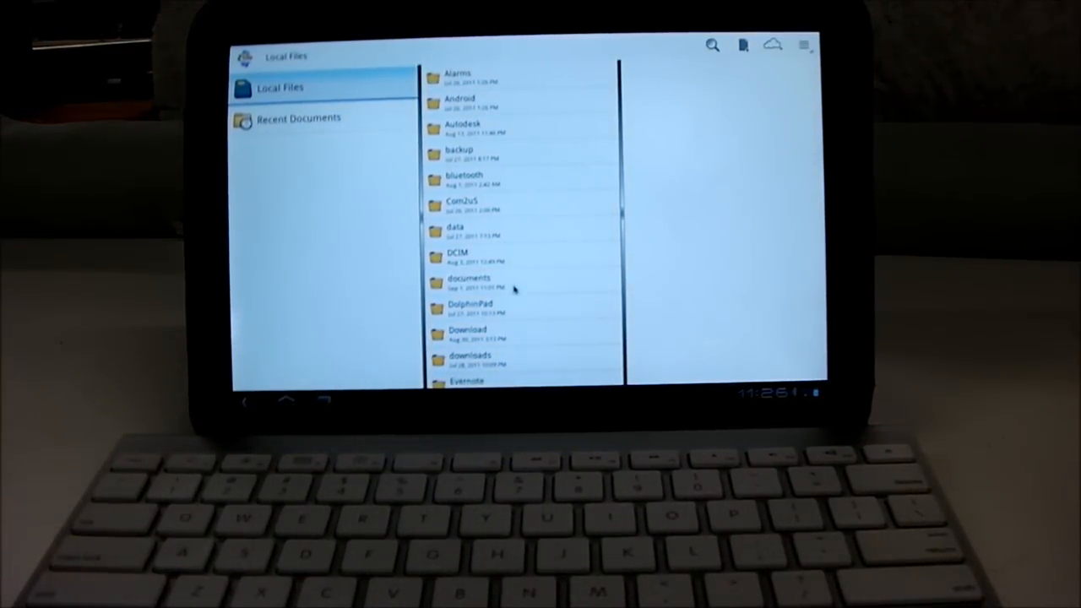
Step: Navigate into the documents folder and then the Sample Files folder
{"action": "left_click", "coordinate": [470, 283]}
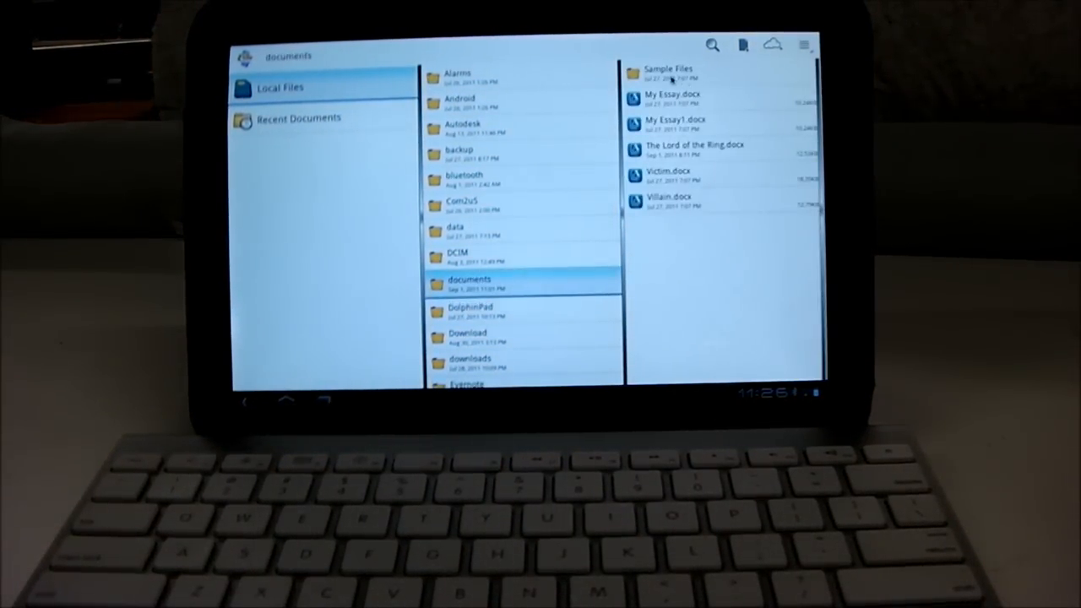
{"action": "left_click", "coordinate": [669, 70]}
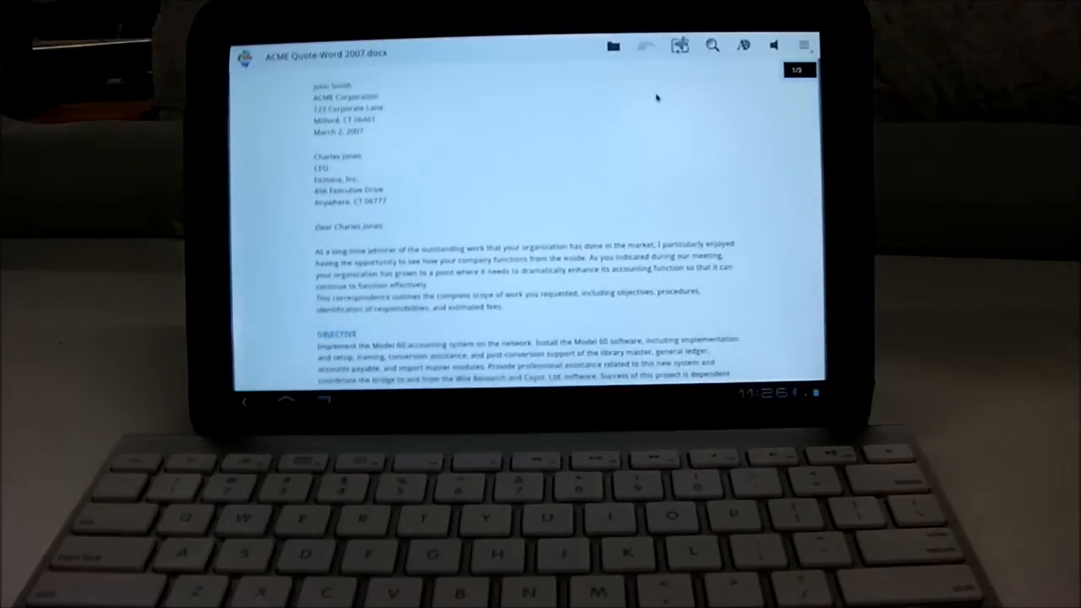
Step: Scroll down through the ACME Quote letter to the end of its text
{"action": "scroll", "scroll_direction": "down", "scroll_amount": 3}
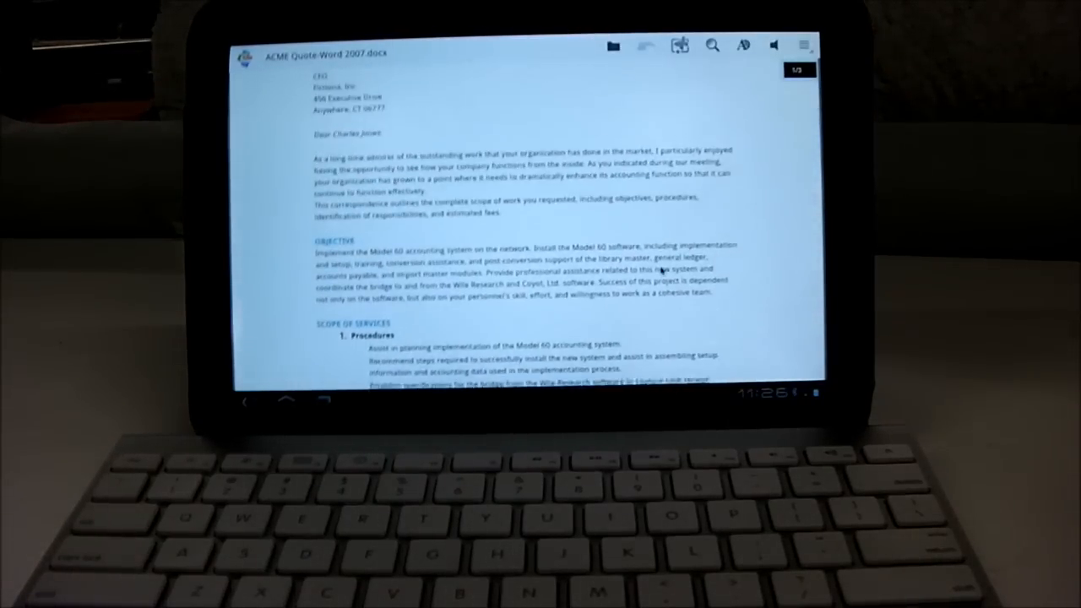
{"action": "scroll", "scroll_direction": "down", "scroll_amount": 3}
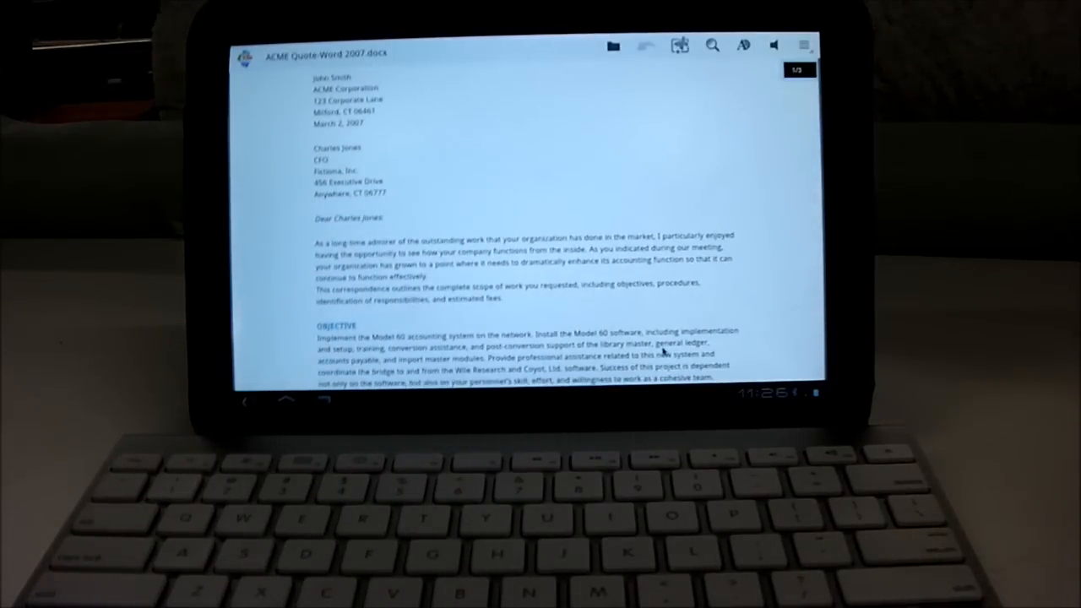
{"action": "scroll", "scroll_direction": "down", "scroll_amount": 3}
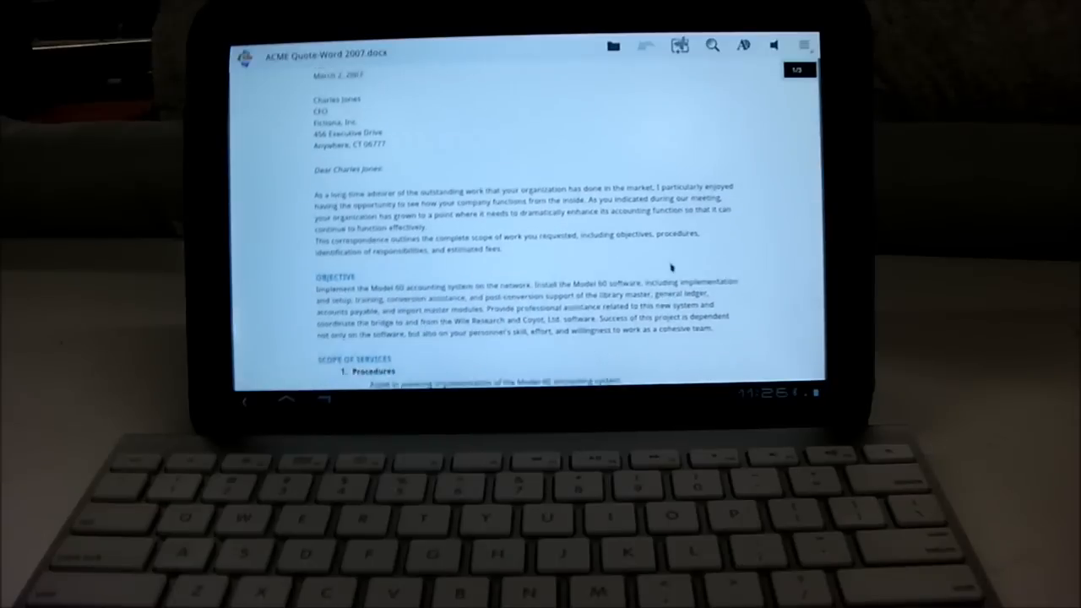
{"action": "scroll", "scroll_direction": "down", "scroll_amount": 3}
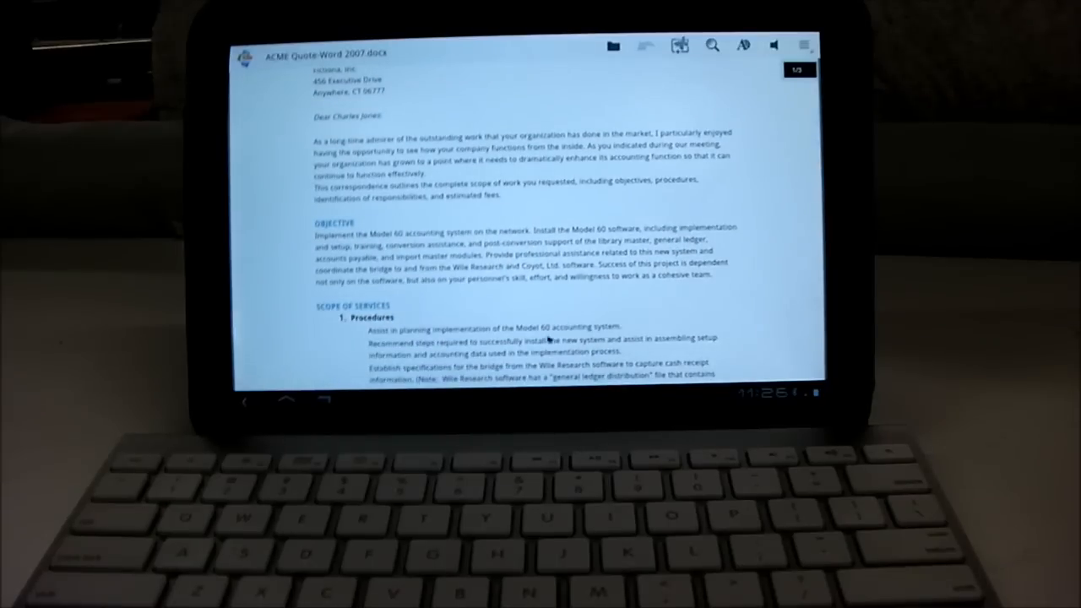
{"action": "scroll", "scroll_direction": "down", "scroll_amount": 3}
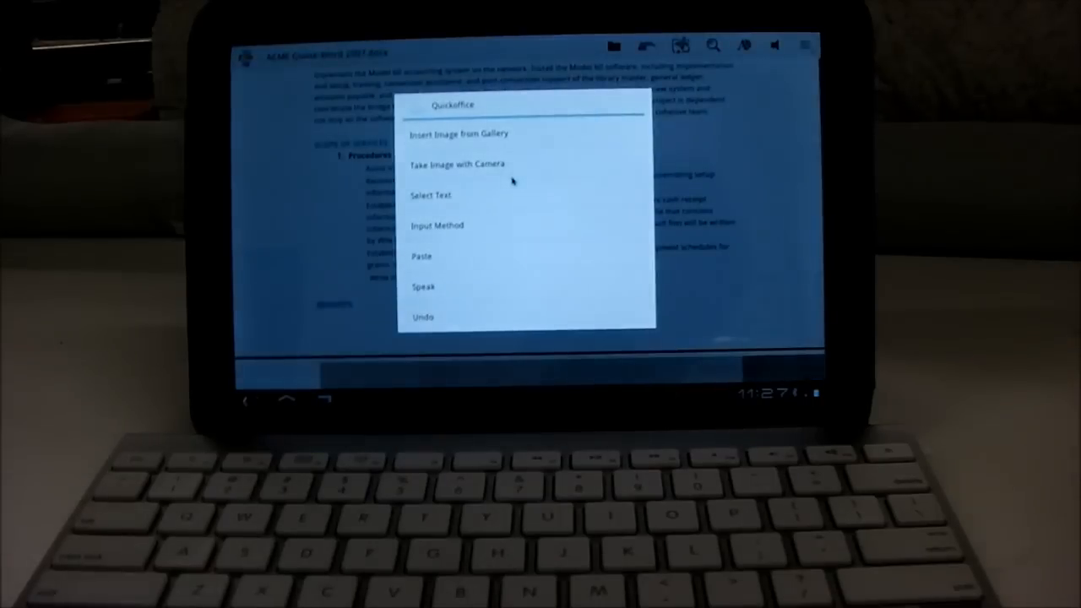
Step: Select the first procedure lines of the letter and change their font settings
{"action": "left_click", "coordinate": [430, 196]}
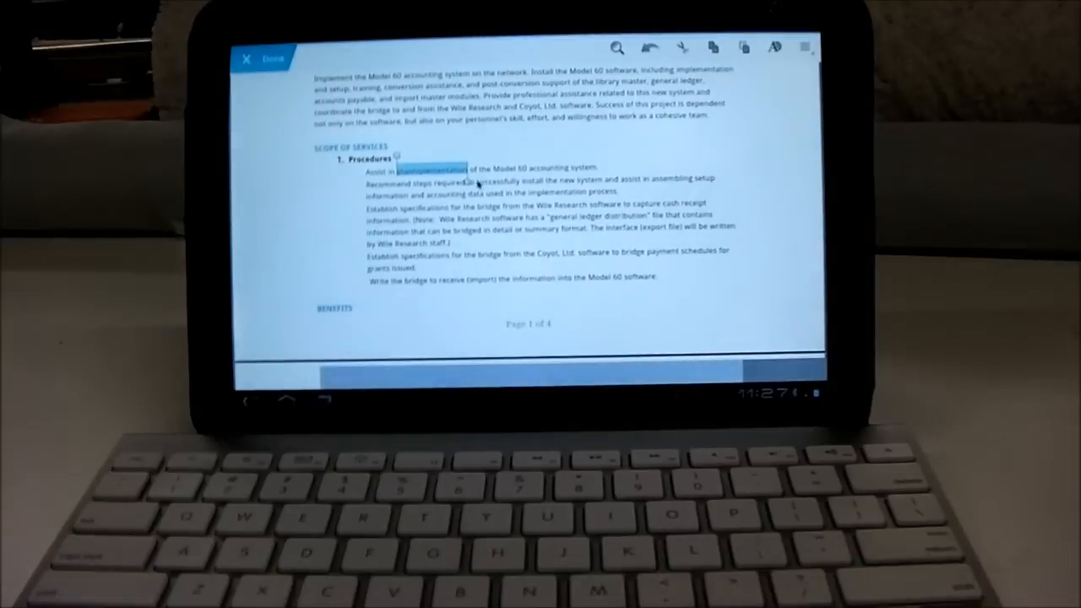
{"action": "left_click_drag", "start_coordinate": [455, 168], "coordinate": [532, 184]}
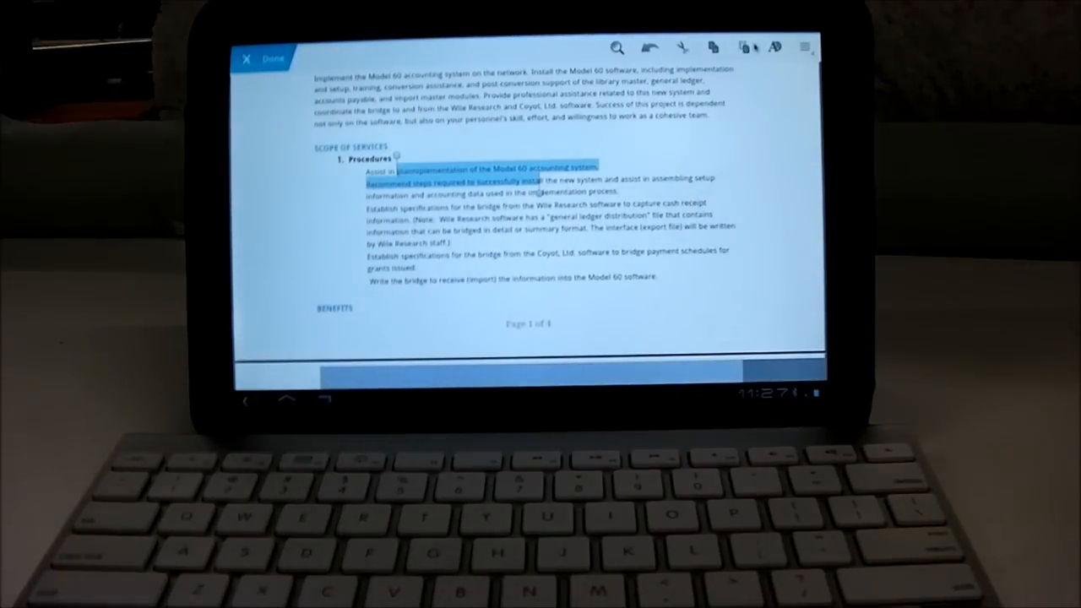
{"action": "left_click", "coordinate": [743, 47]}
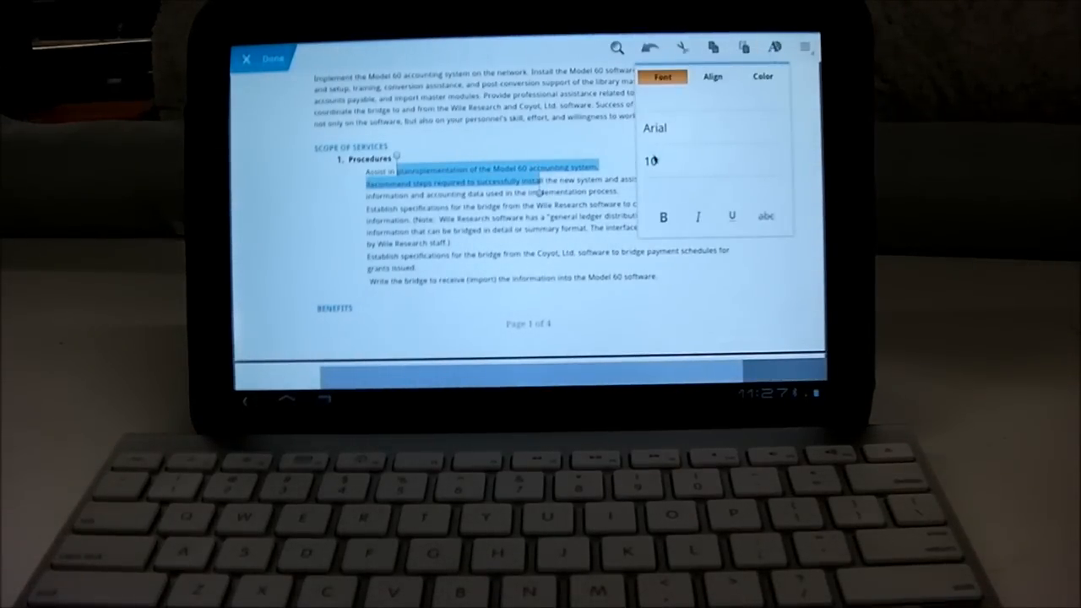
{"action": "left_click", "coordinate": [761, 76]}
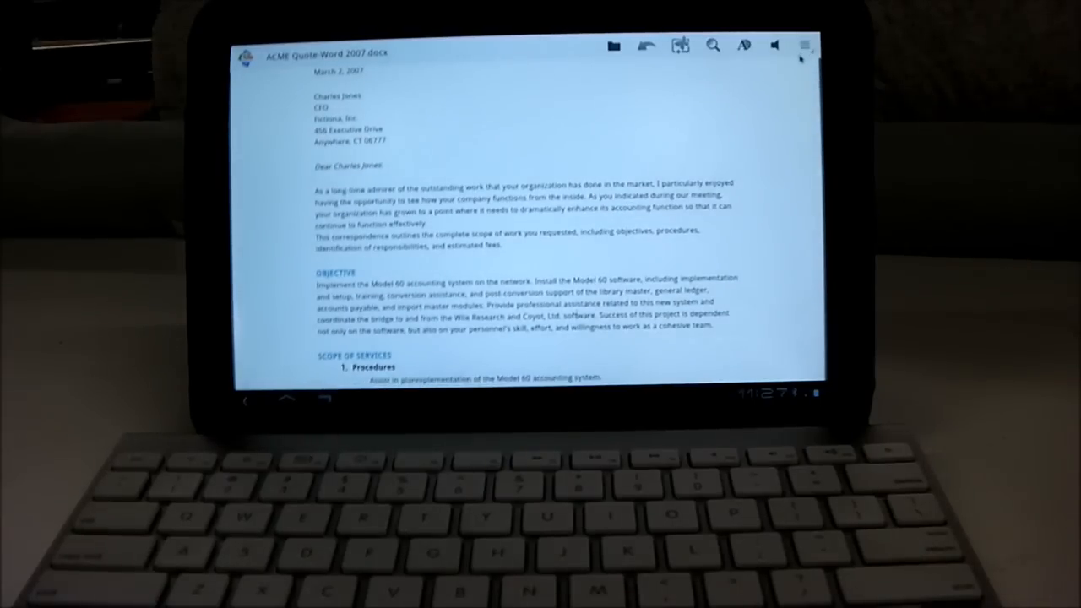
{"action": "mouse_move", "coordinate": [763, 95]}
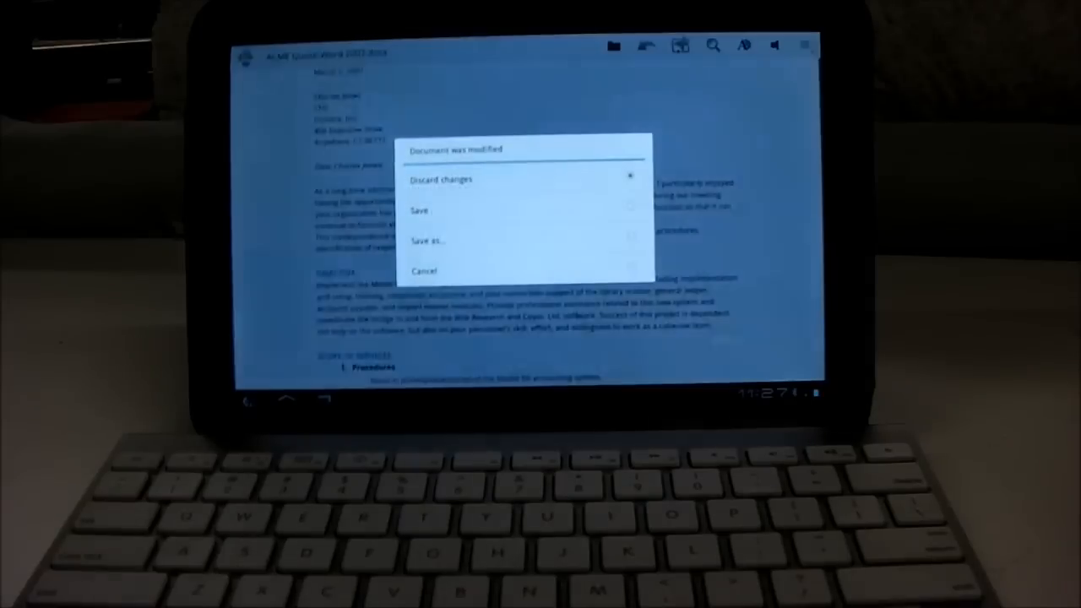
Step: Discard the changes when closing the ACME letter, returning to Sample Files
{"action": "left_click", "coordinate": [440, 179]}
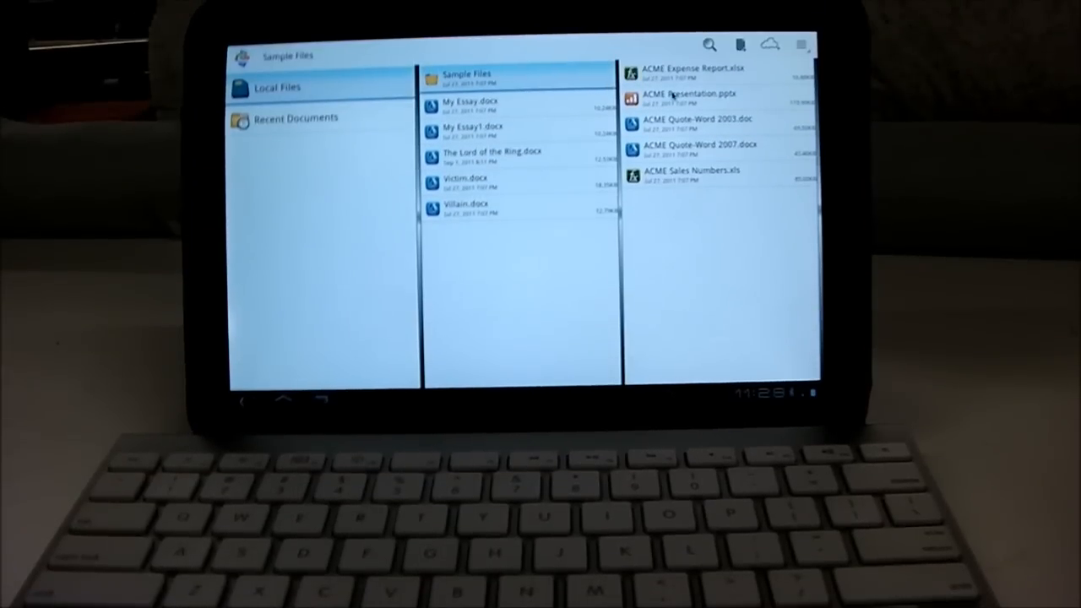
Step: Open ACME Presentation.pptx from the Sample Files list
{"action": "left_click", "coordinate": [689, 95]}
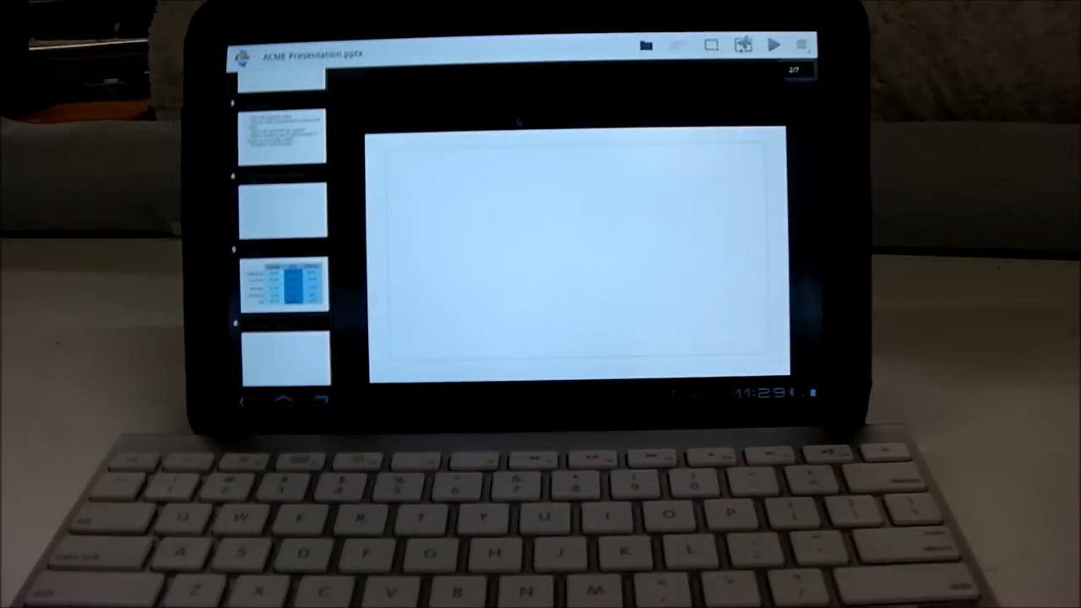
Step: Insert the blue flower photo from the gallery into the ACME Presentation
{"action": "type", "text": "AAA"}
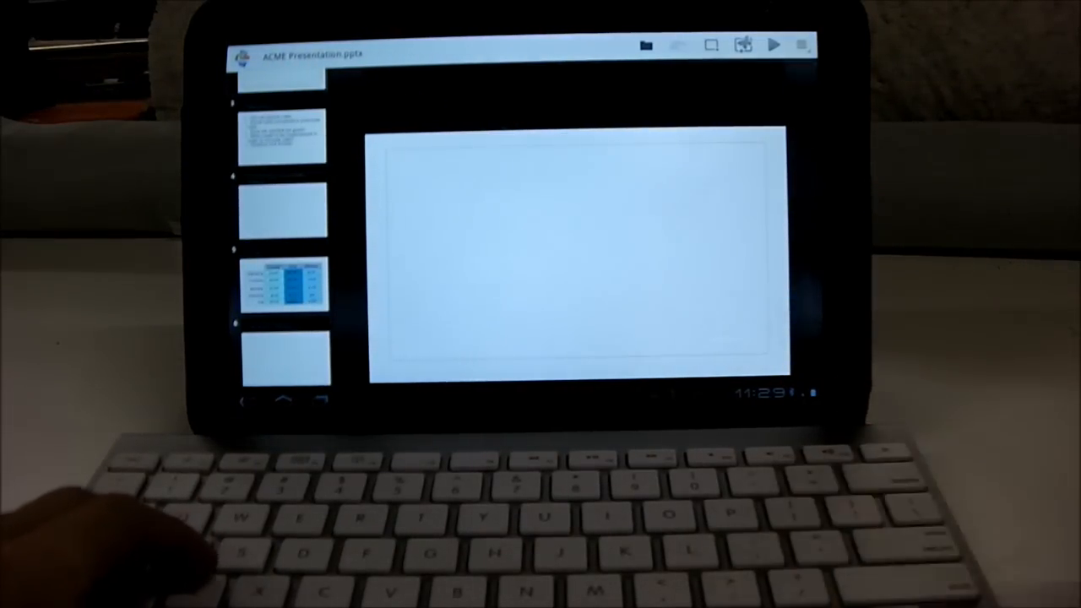
{"action": "left_click", "coordinate": [743, 44]}
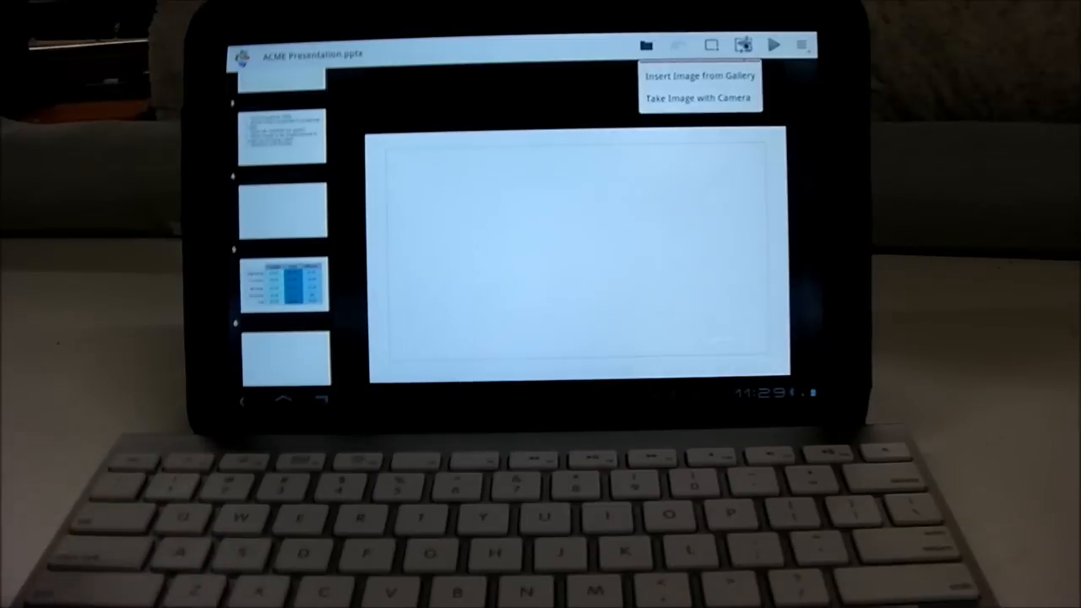
{"action": "mouse_move", "coordinate": [696, 74]}
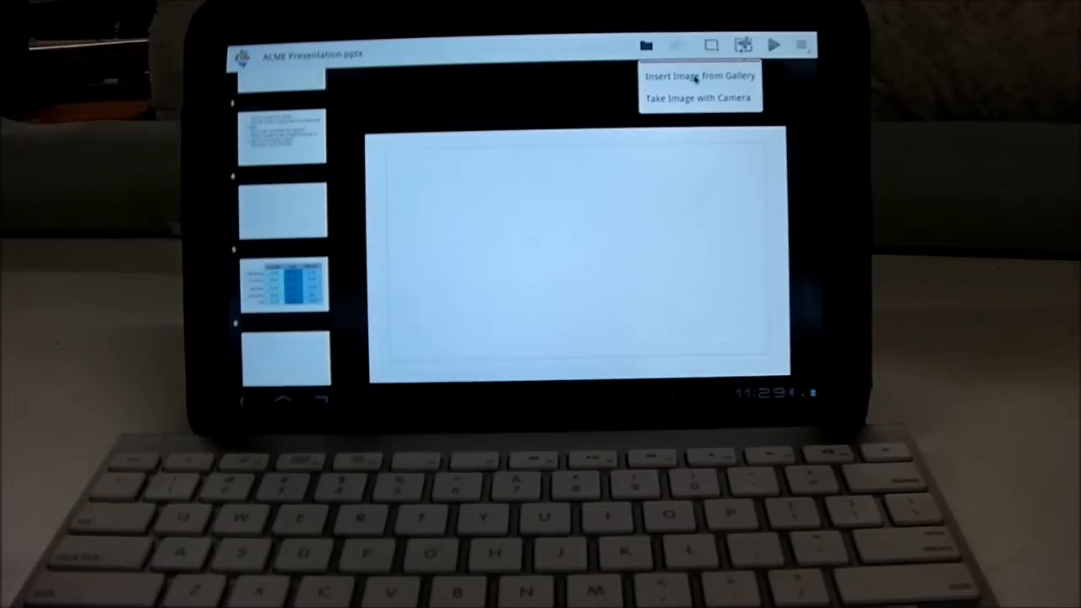
{"action": "left_click", "coordinate": [699, 74]}
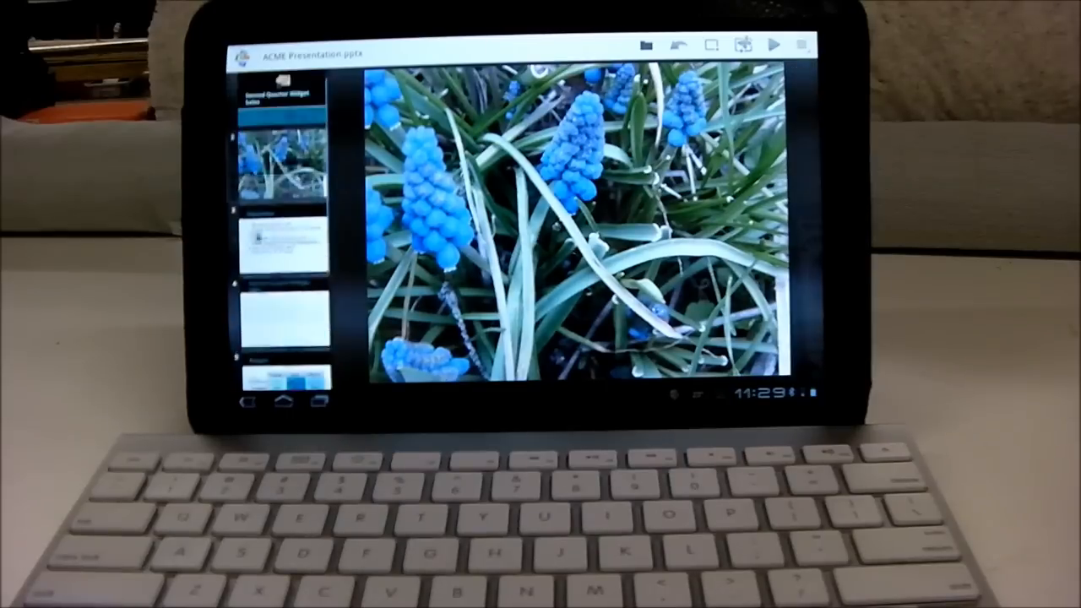
{"action": "left_click", "coordinate": [706, 44]}
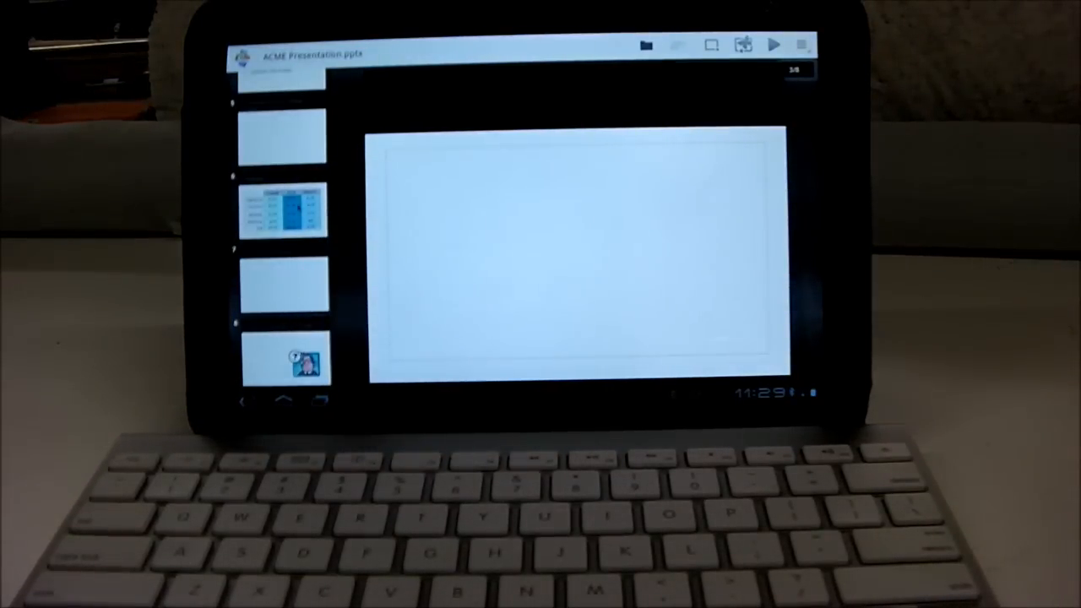
Step: Play the ACME Presentation as a slideshow and advance through its slides
{"action": "left_click", "coordinate": [800, 43]}
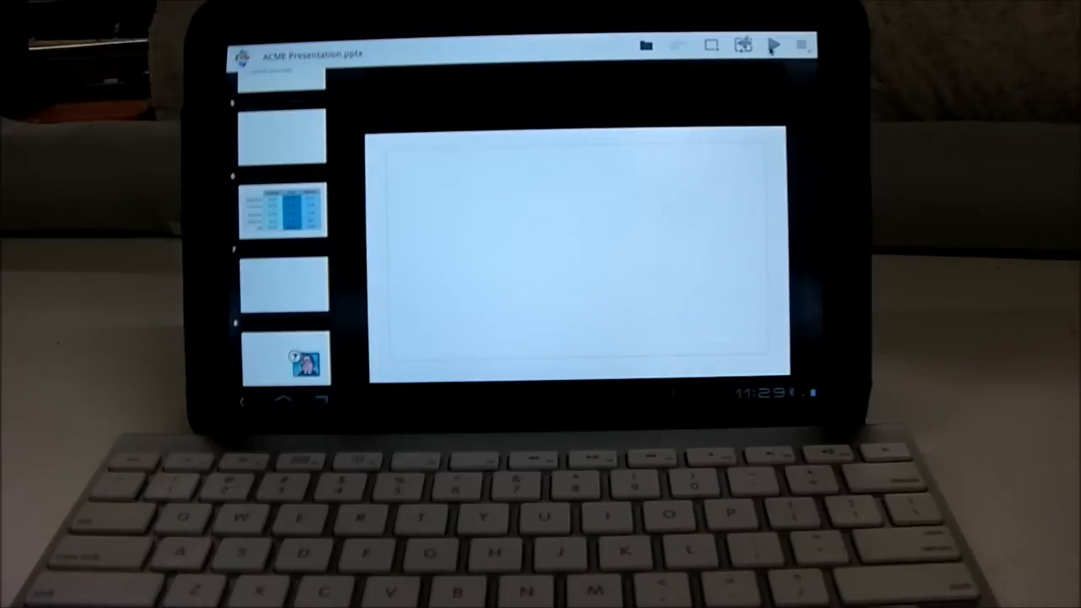
{"action": "left_click", "coordinate": [773, 45]}
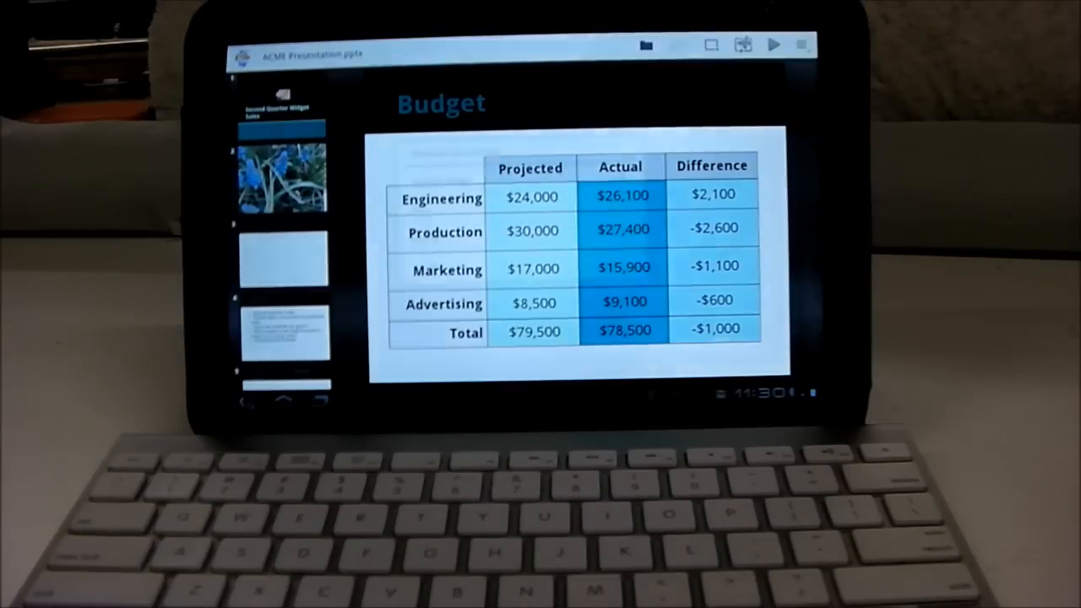
{"action": "left_click", "coordinate": [645, 44]}
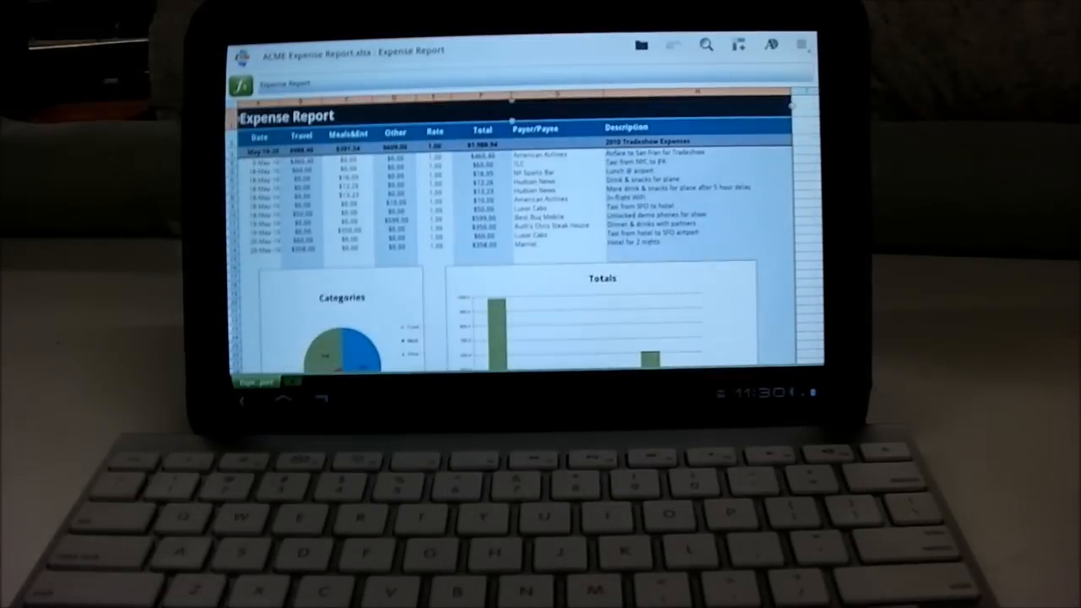
Step: Scroll the Expense Report sheet and view the Insert/Delete Row and Column menu without changes
{"action": "scroll", "scroll_direction": "down", "scroll_amount": 3}
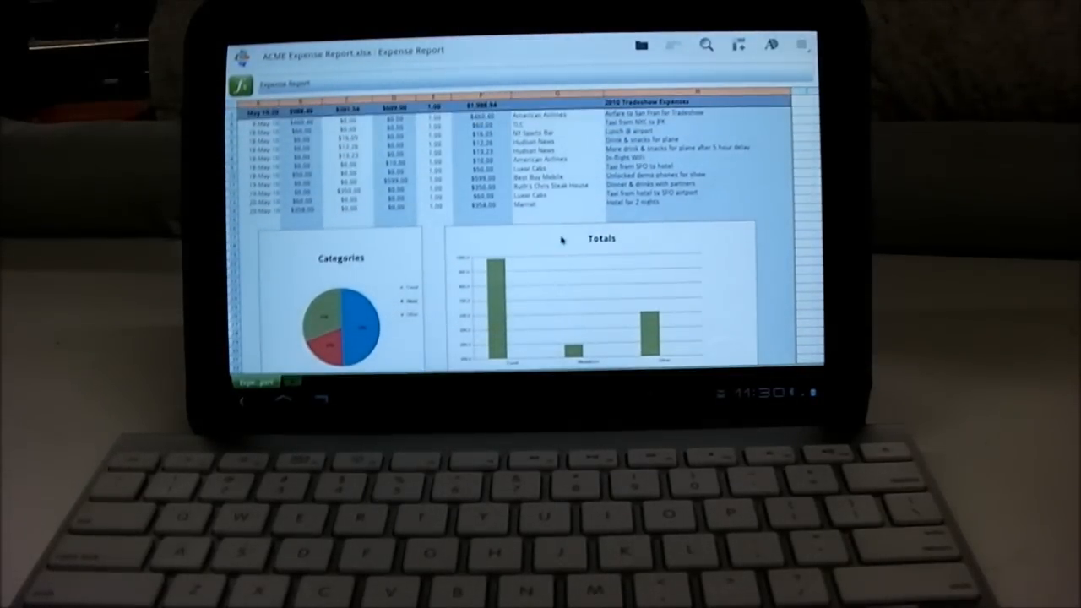
{"action": "left_click", "coordinate": [736, 44]}
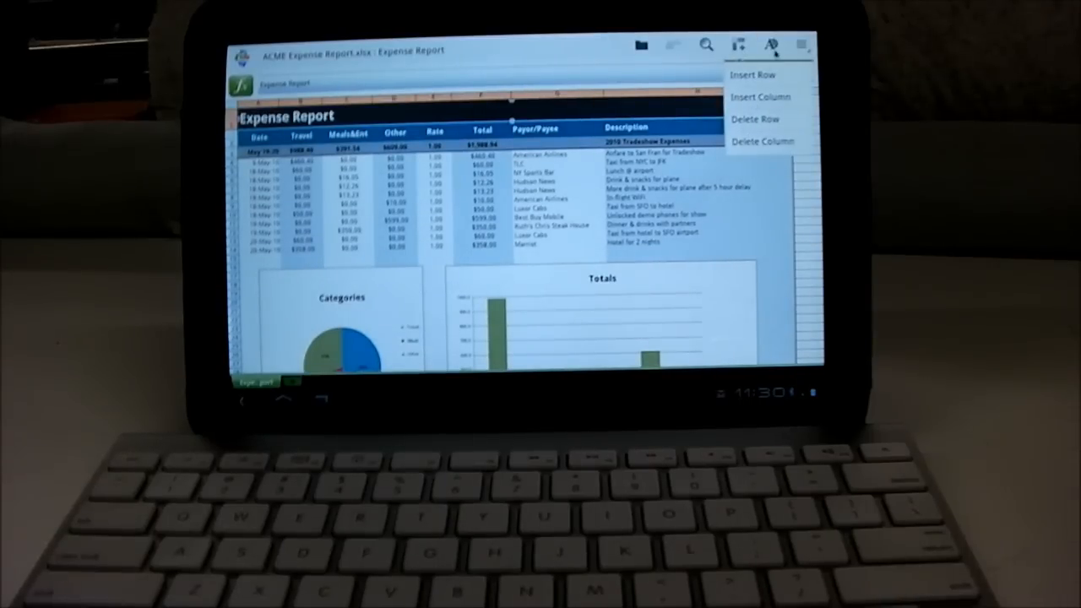
{"action": "left_click", "coordinate": [736, 44]}
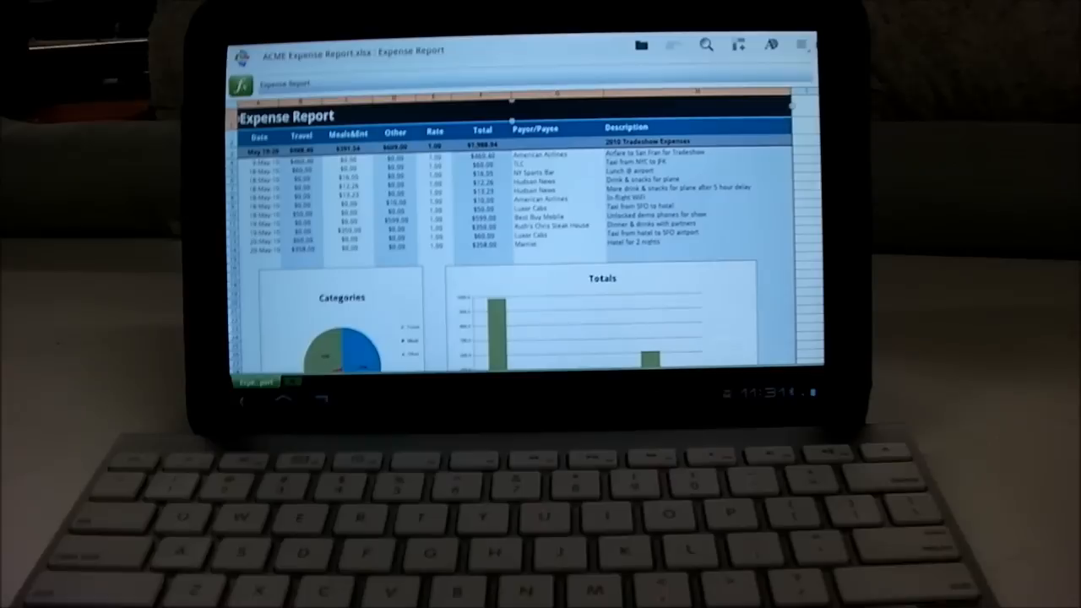
{"action": "left_click", "coordinate": [800, 46]}
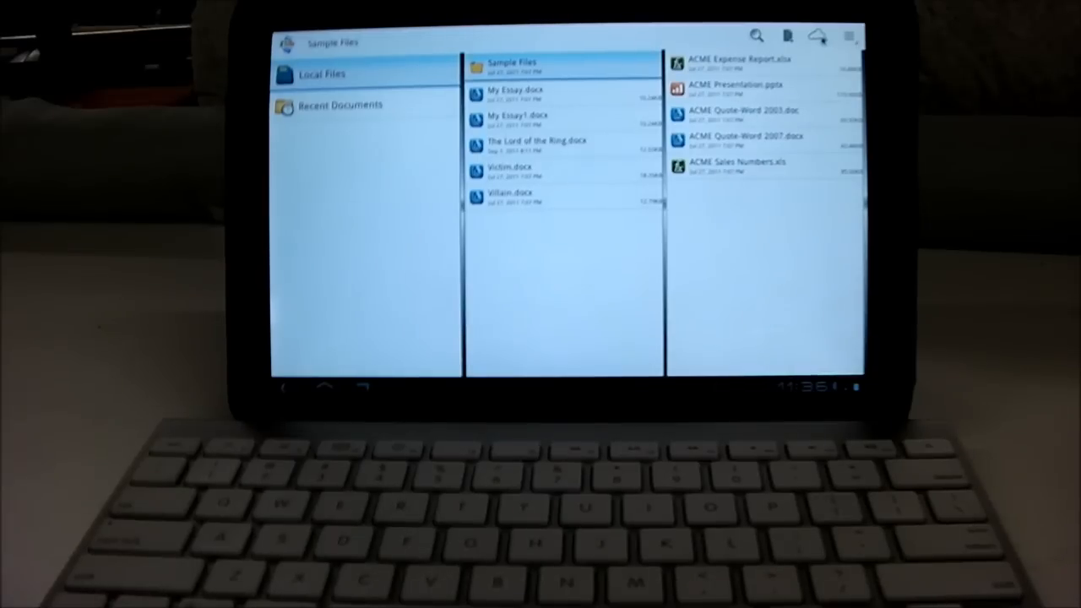
Step: Start loading another file from the Sample Files browser
{"action": "left_click", "coordinate": [508, 196]}
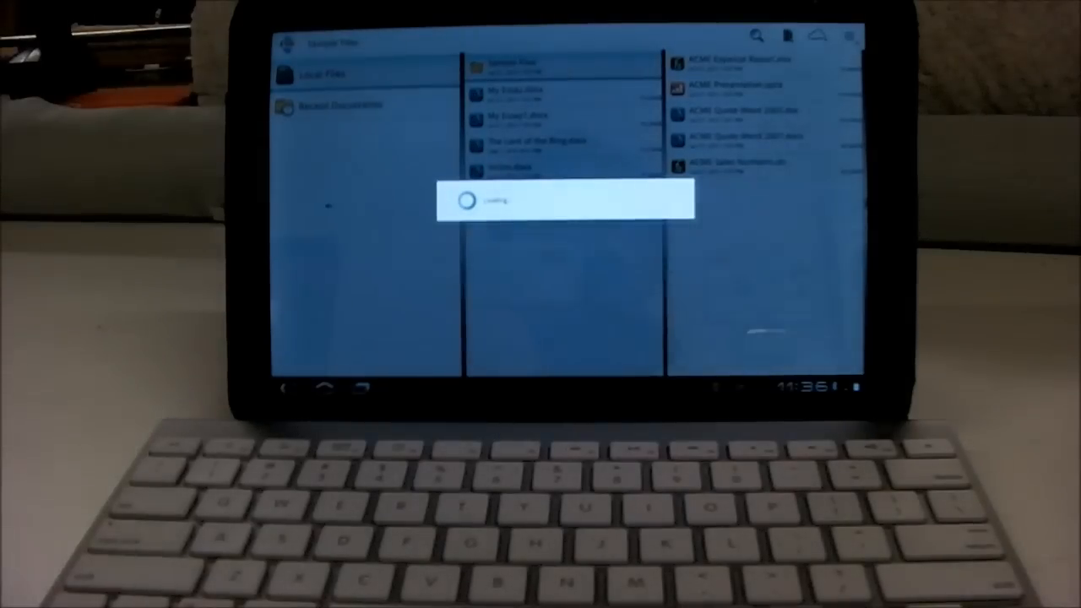